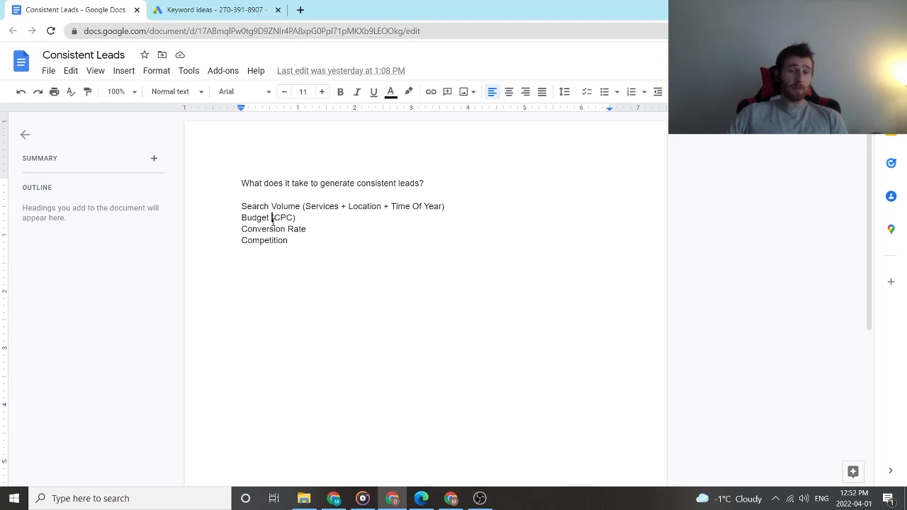
{"action": "double_click", "coordinate": [260, 217]}
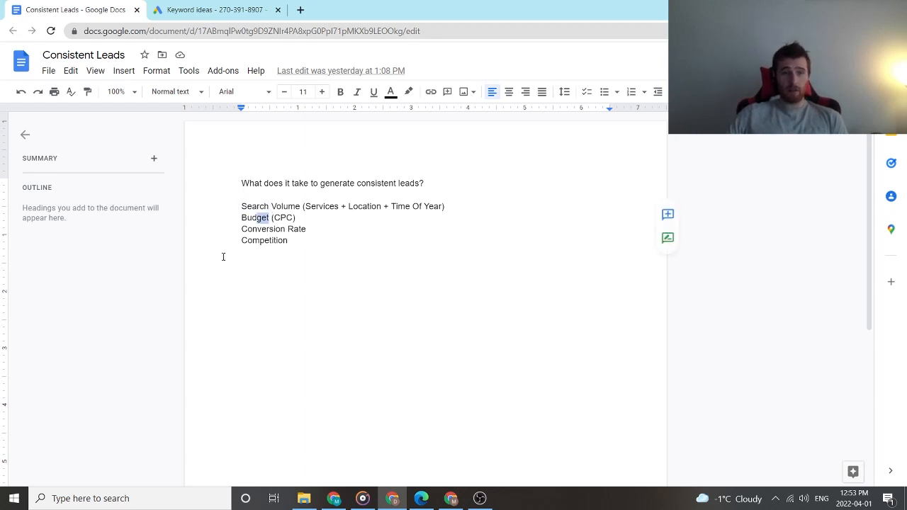
{"action": "left_click", "coordinate": [213, 9]}
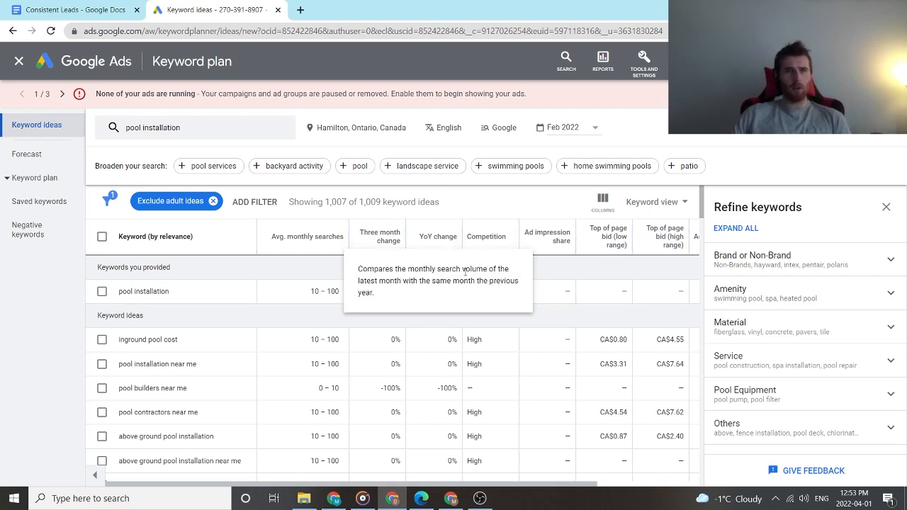
{"action": "mouse_move", "coordinate": [521, 210]}
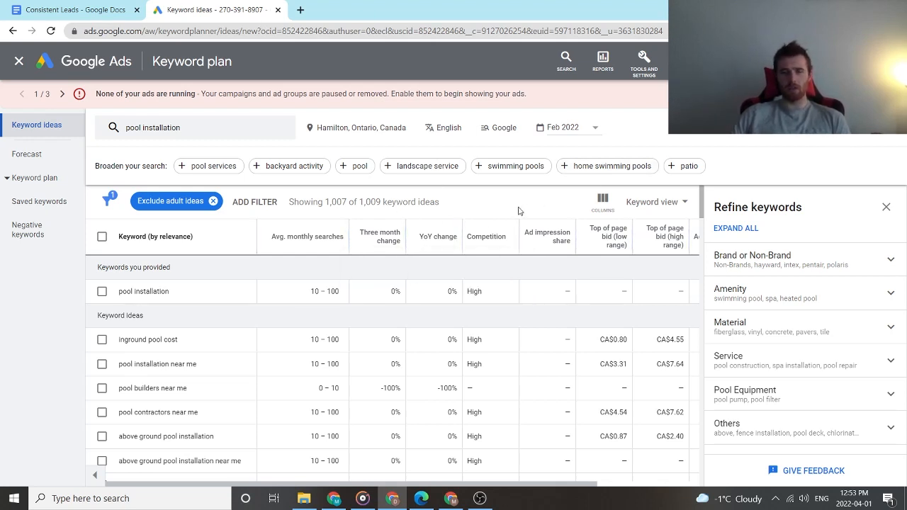
{"action": "mouse_move", "coordinate": [377, 321]}
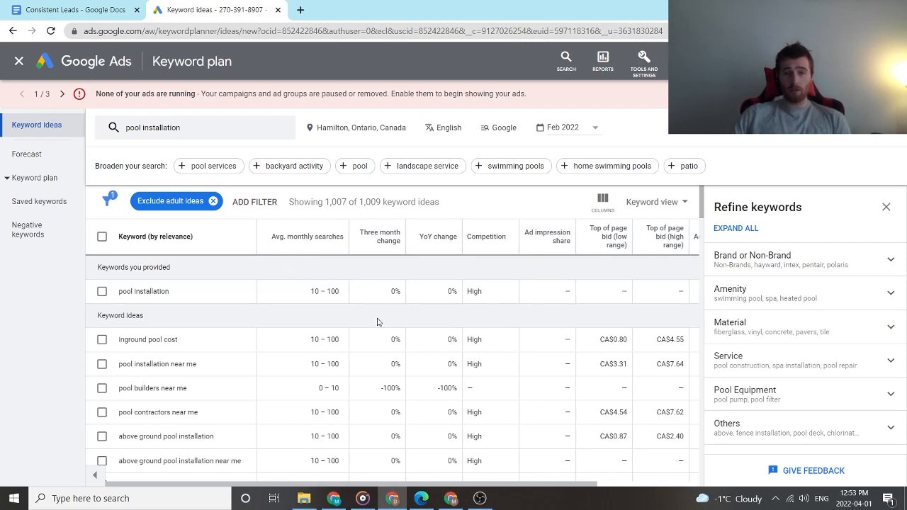
{"action": "mouse_move", "coordinate": [479, 364]}
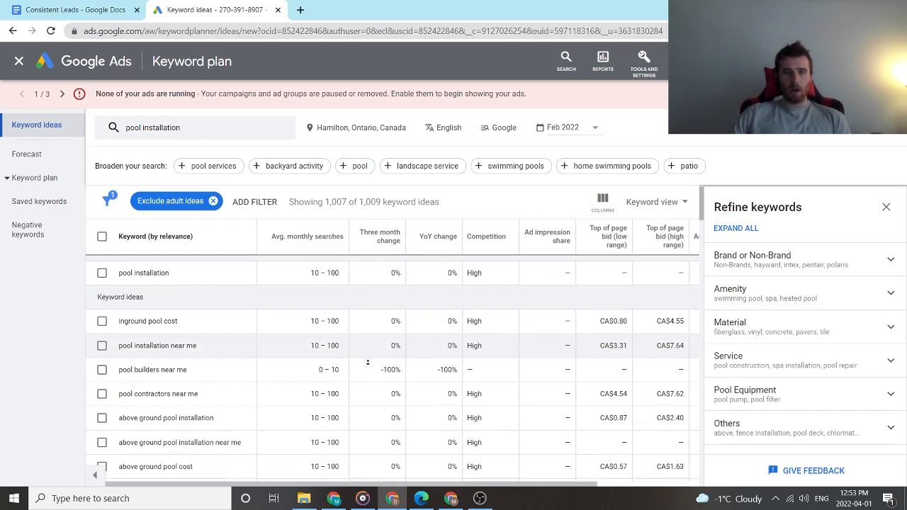
{"action": "scroll", "scroll_direction": "down", "scroll_amount": 3}
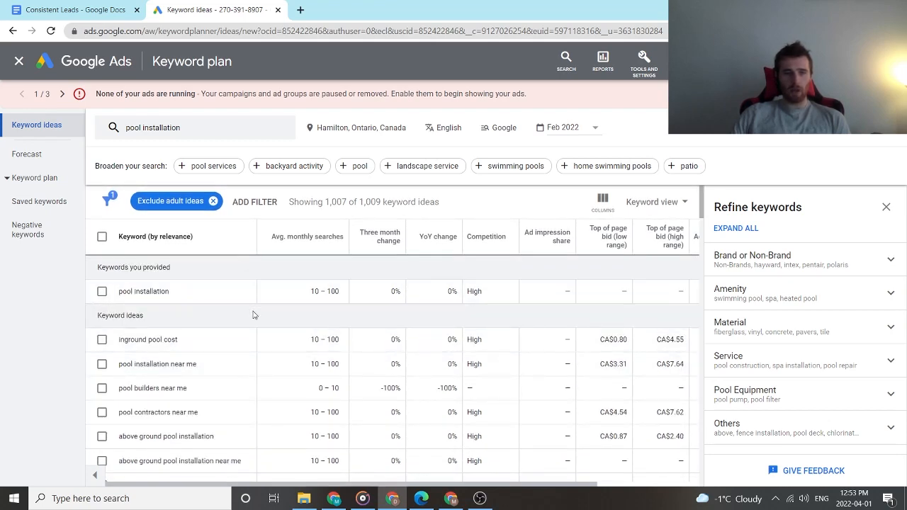
{"action": "scroll", "scroll_direction": "down", "scroll_amount": 3}
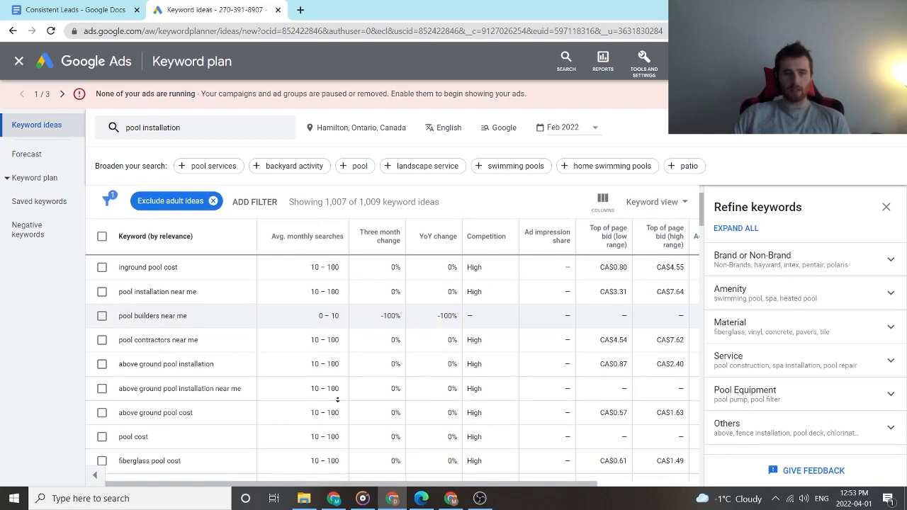
{"action": "scroll", "scroll_direction": "down", "scroll_amount": 3}
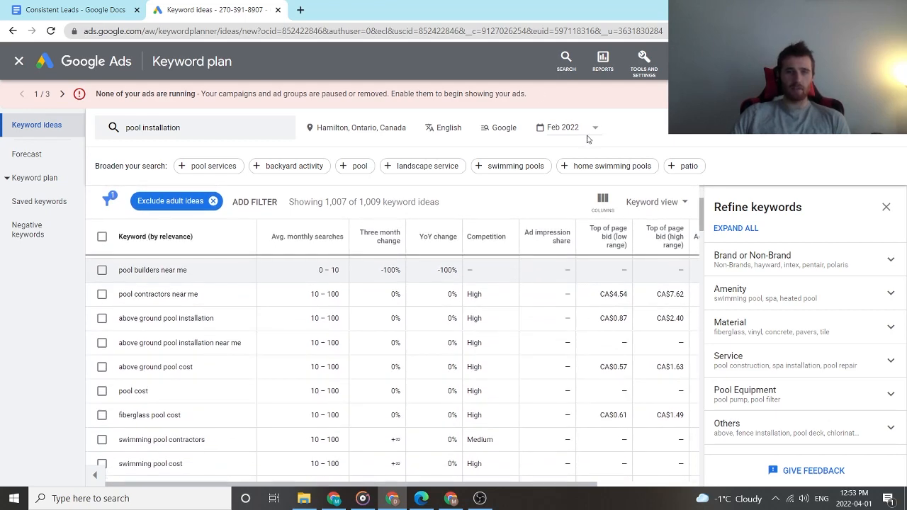
{"action": "left_click", "coordinate": [595, 127]}
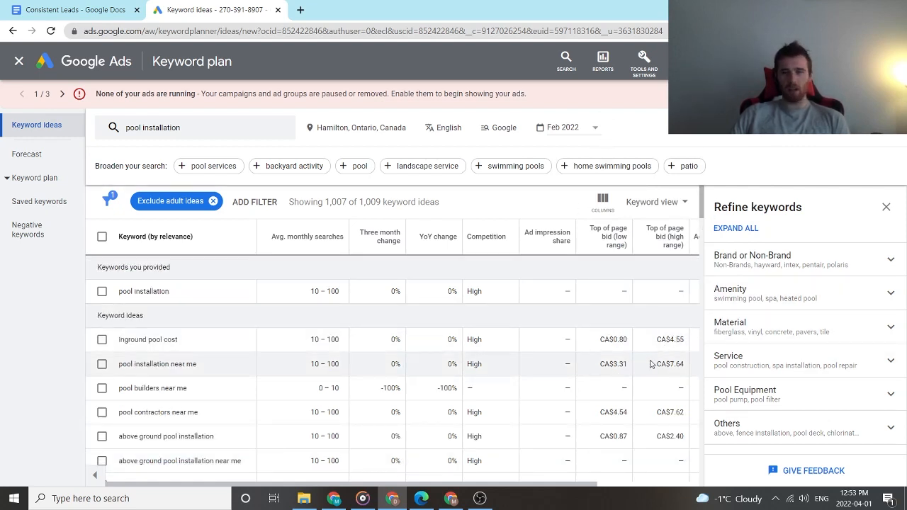
{"action": "scroll", "scroll_direction": "down", "scroll_amount": 3}
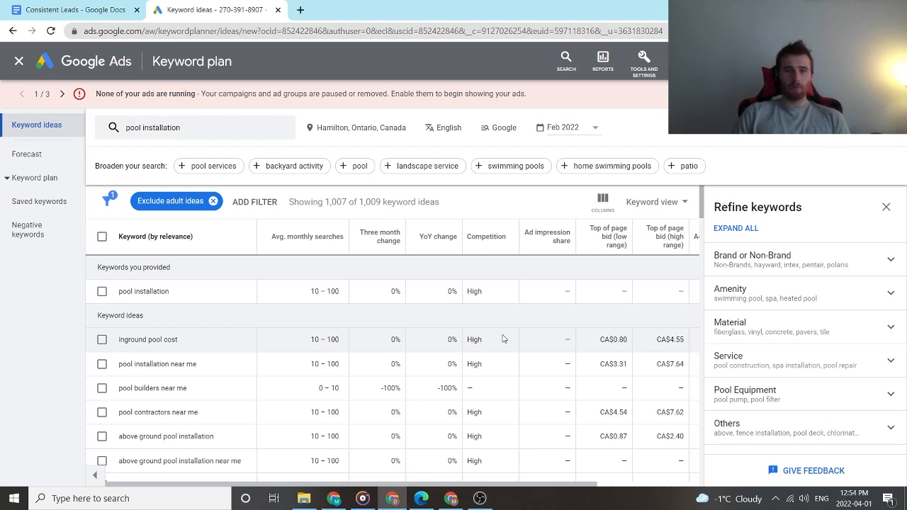
{"action": "left_click", "coordinate": [562, 126]}
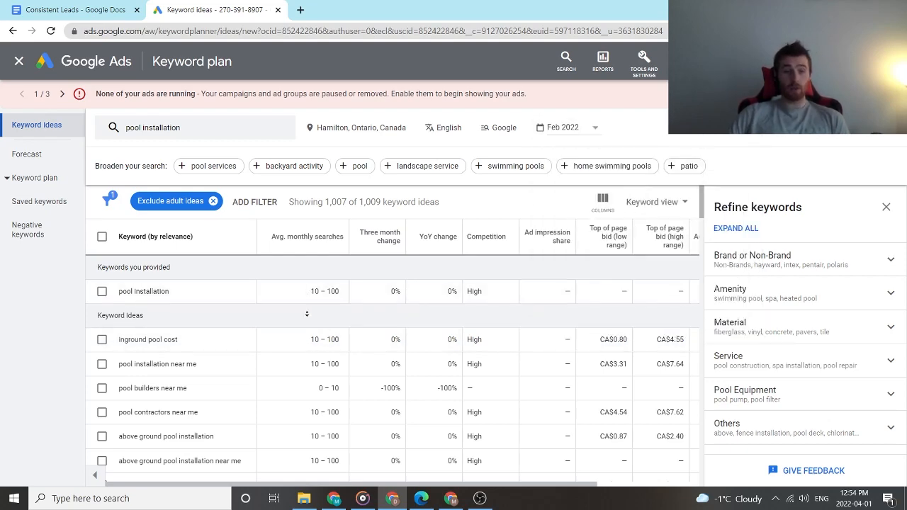
{"action": "scroll", "scroll_direction": "down", "scroll_amount": 3}
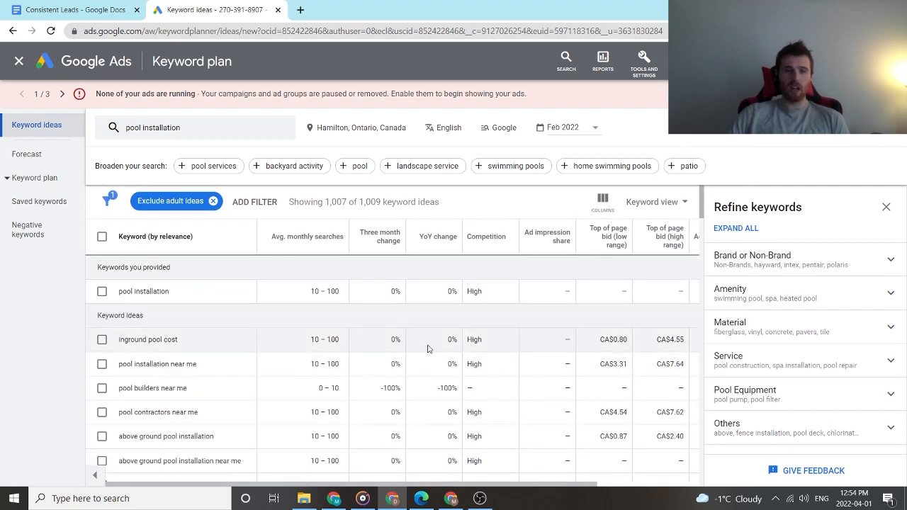
{"action": "mouse_move", "coordinate": [375, 316]}
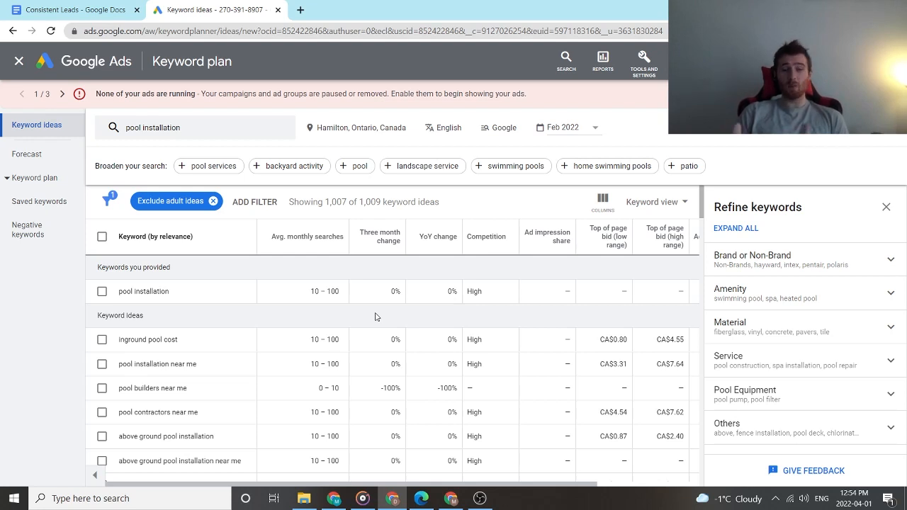
{"action": "scroll", "scroll_direction": "down", "scroll_amount": 3}
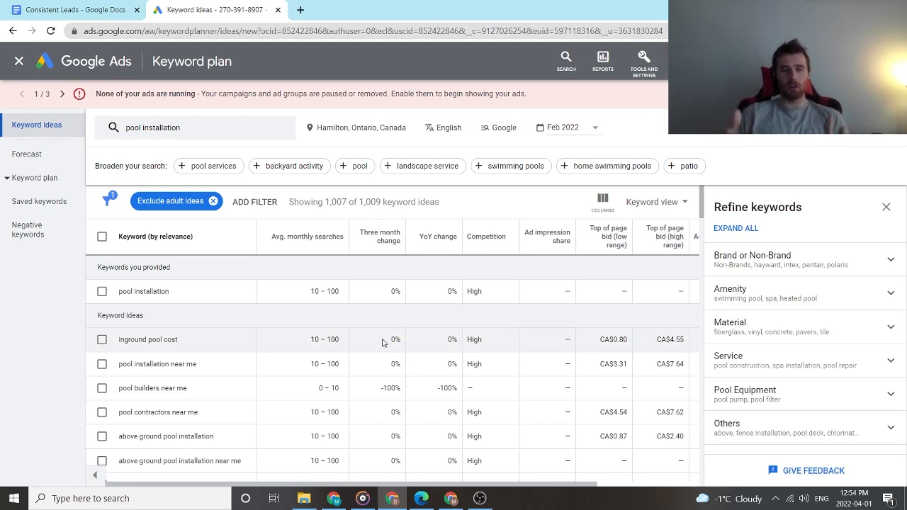
{"action": "mouse_move", "coordinate": [638, 357]}
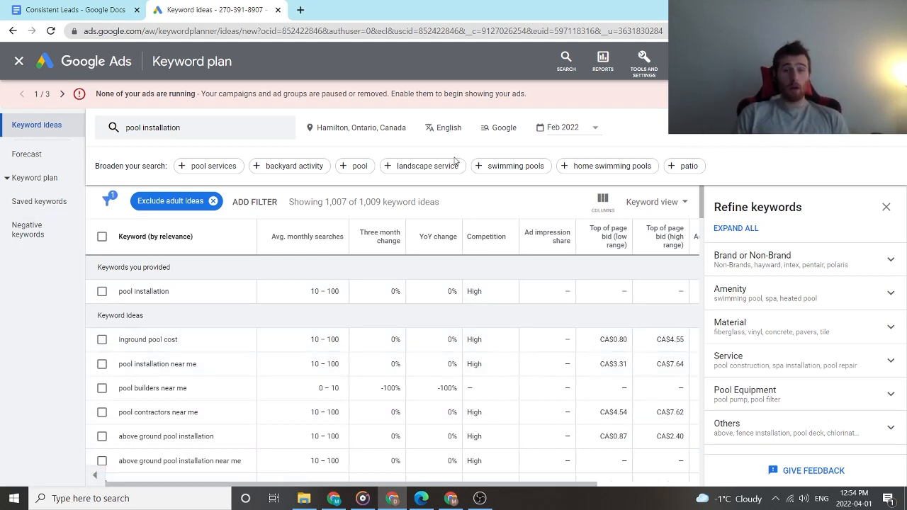
{"action": "mouse_move", "coordinate": [374, 139]}
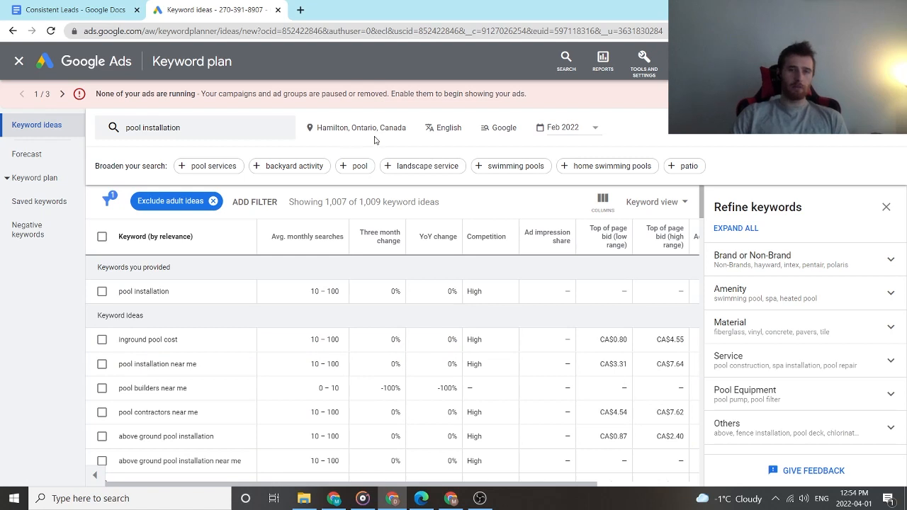
{"action": "mouse_move", "coordinate": [356, 128]}
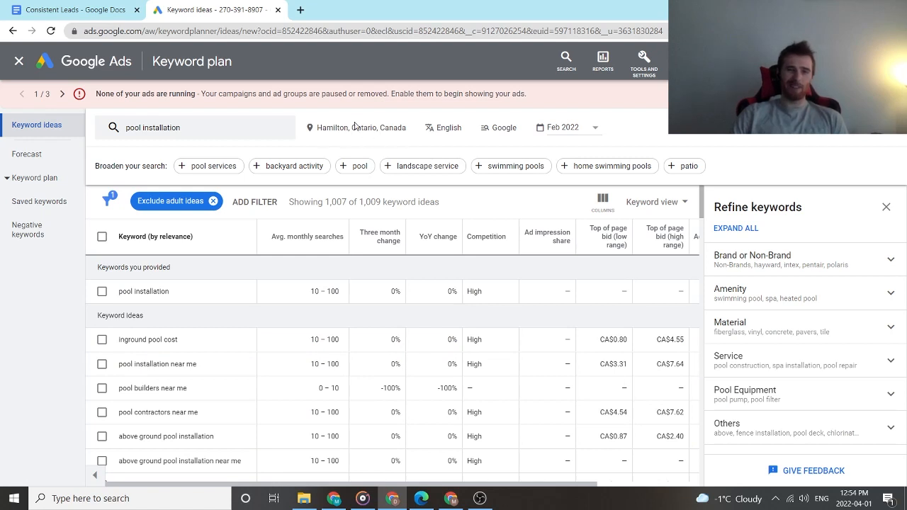